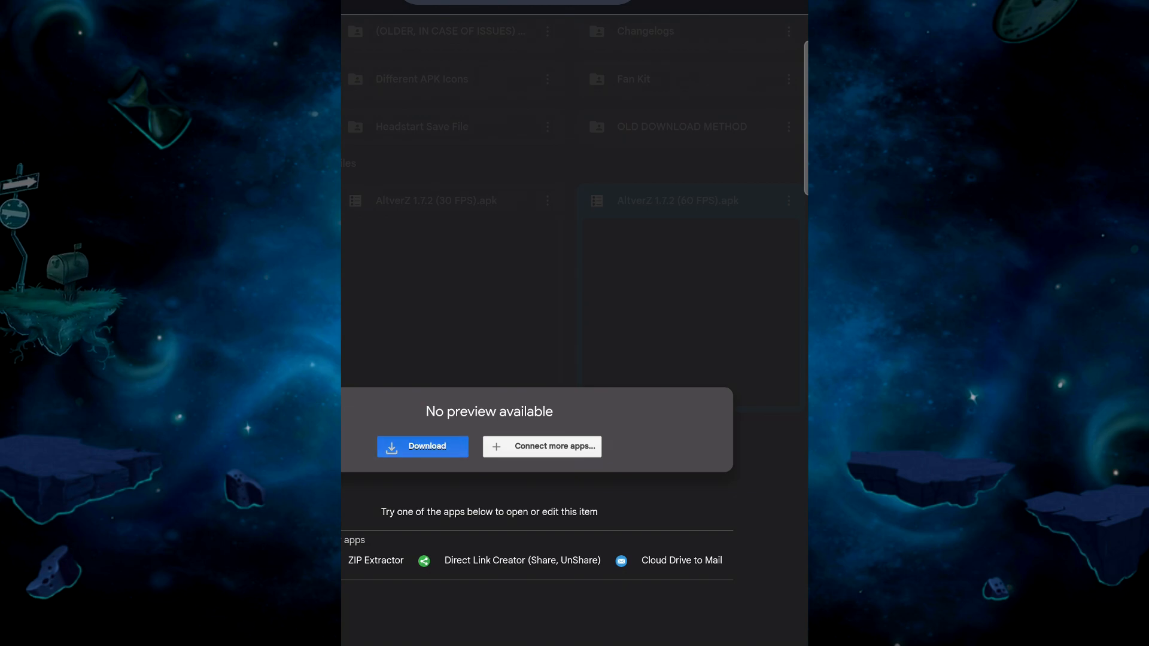
Download the AltverZ 1.7.2 (60 FPS) apk despite the warning and allow installs from Chrome.
left_click(422, 446)
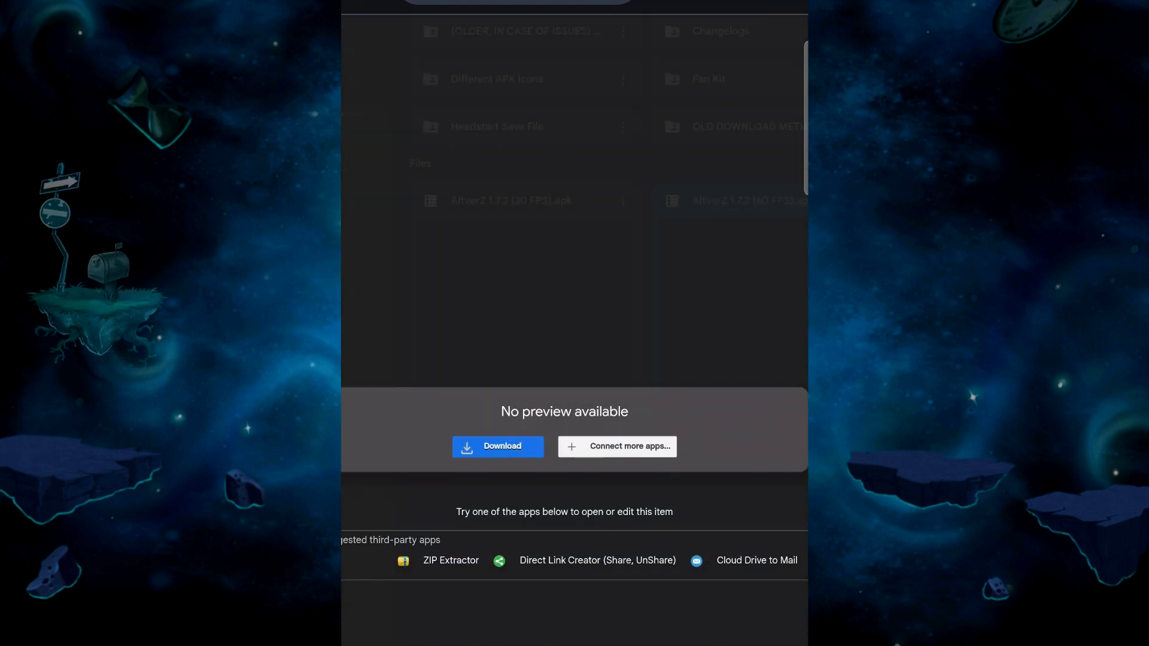
left_click(497, 446)
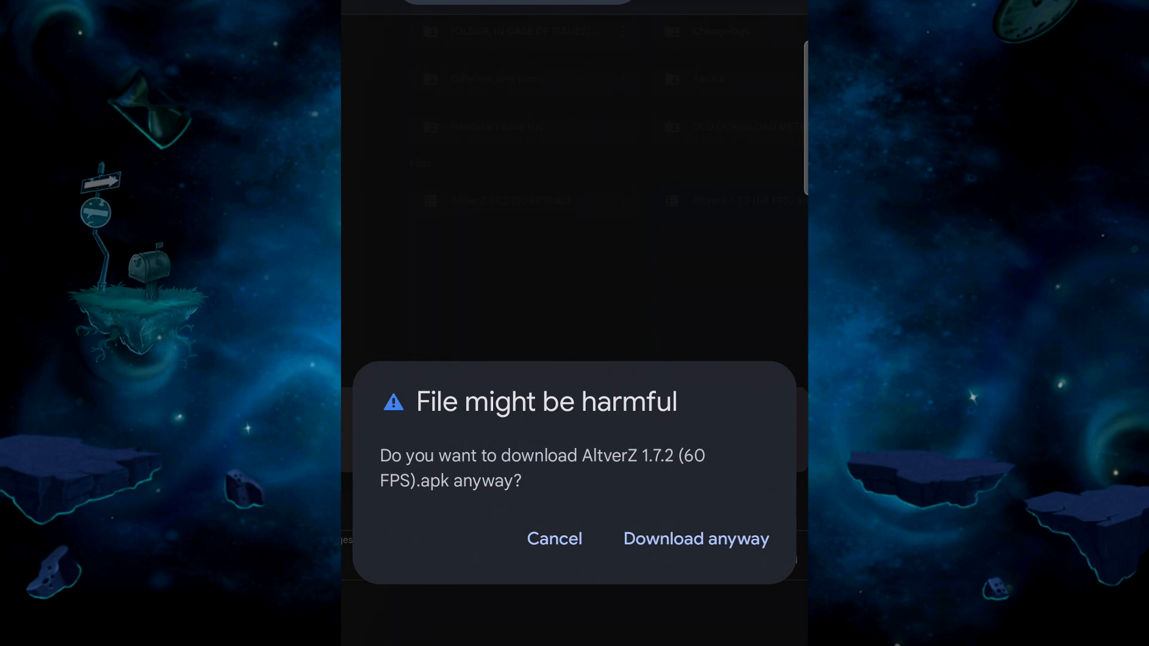
left_click(694, 538)
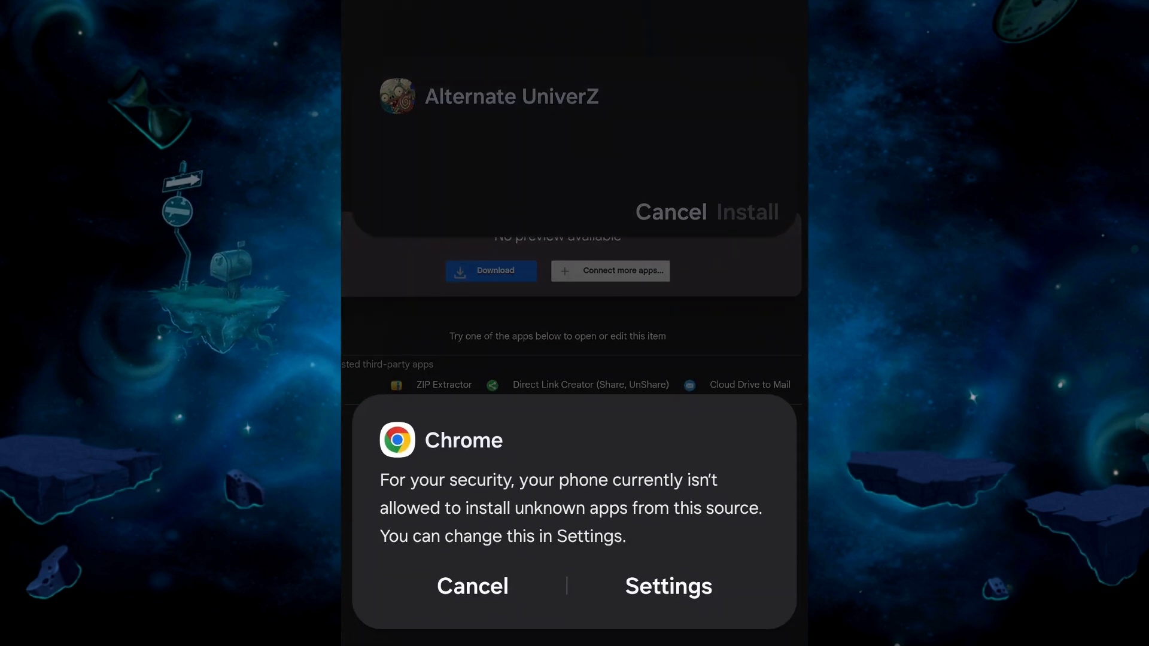
left_click(667, 585)
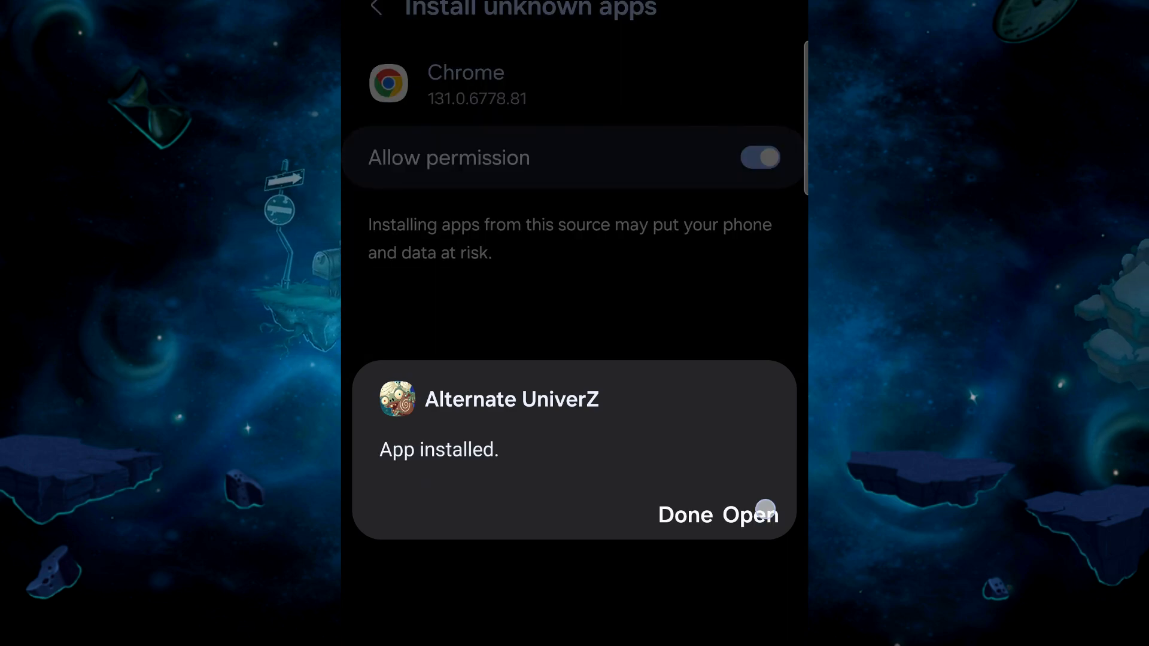
Launch Alternate UniverZ, let its resources download, and confirm build version d:1.7.2.
left_click(755, 515)
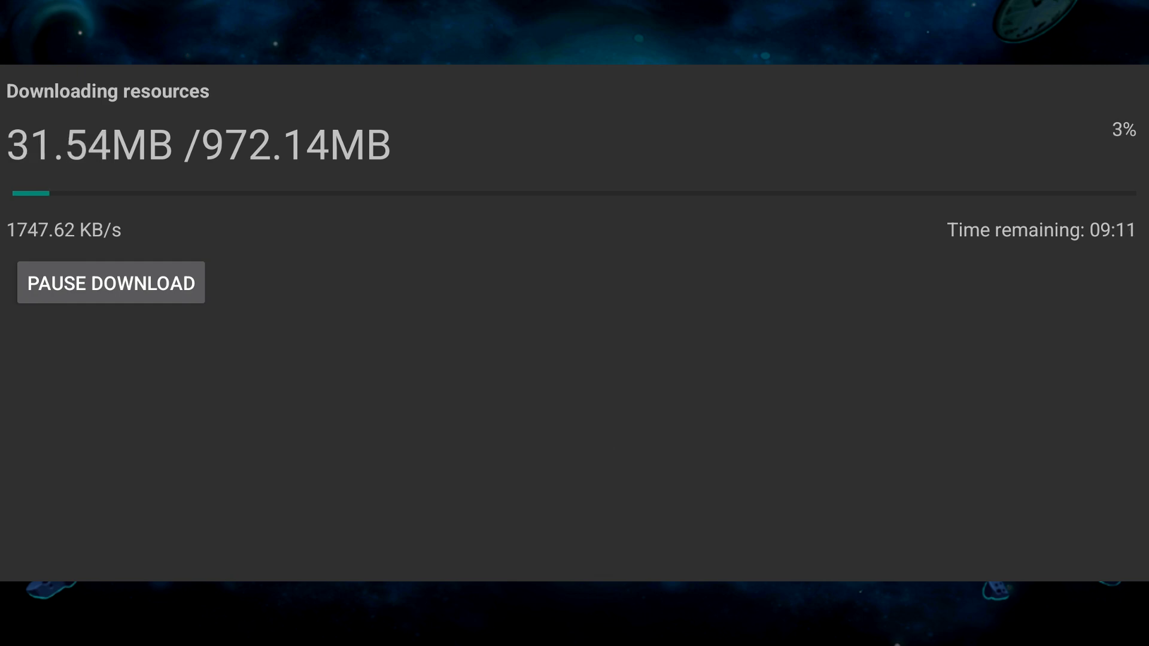
left_click(111, 282)
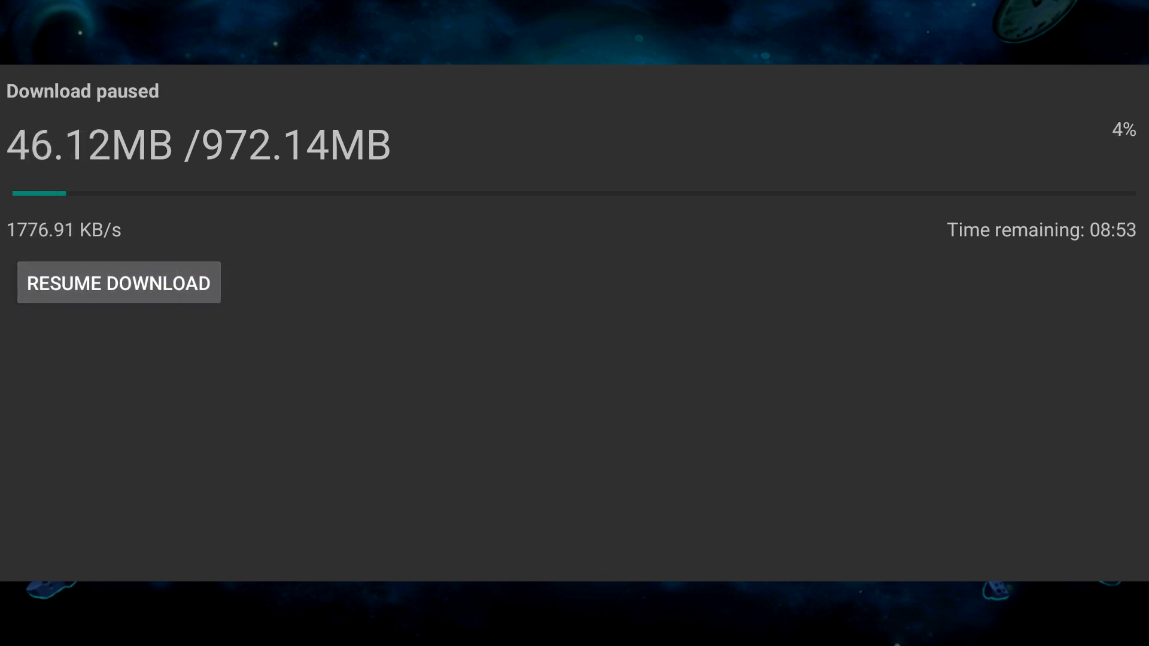
left_click(118, 283)
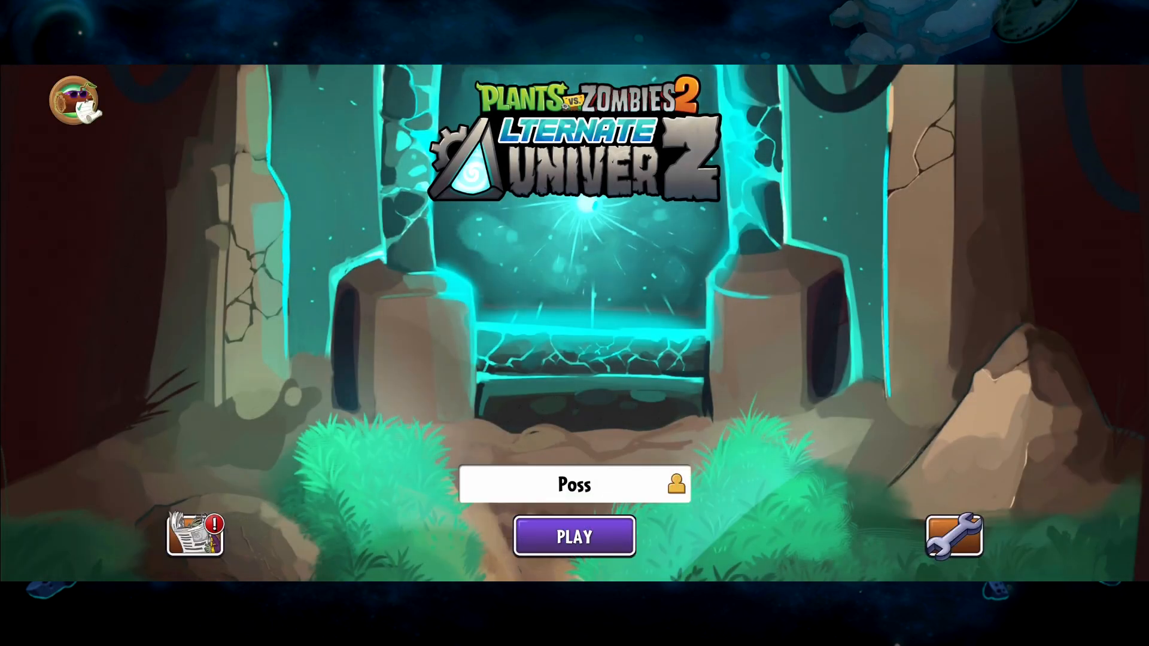
left_click(954, 534)
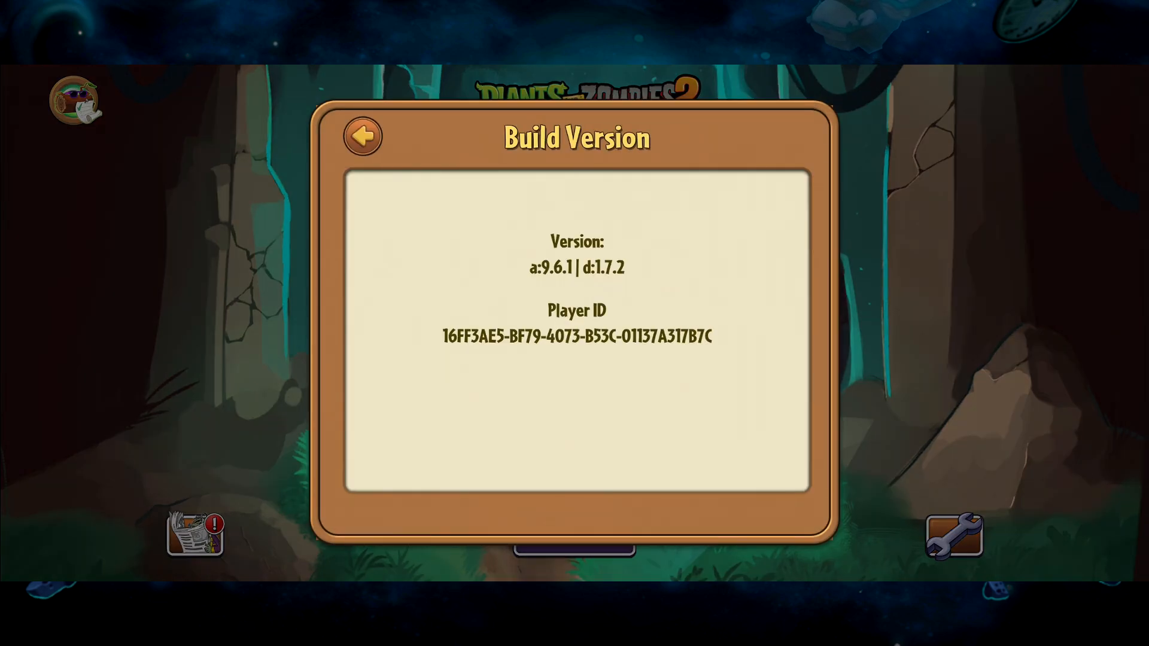
left_click(360, 136)
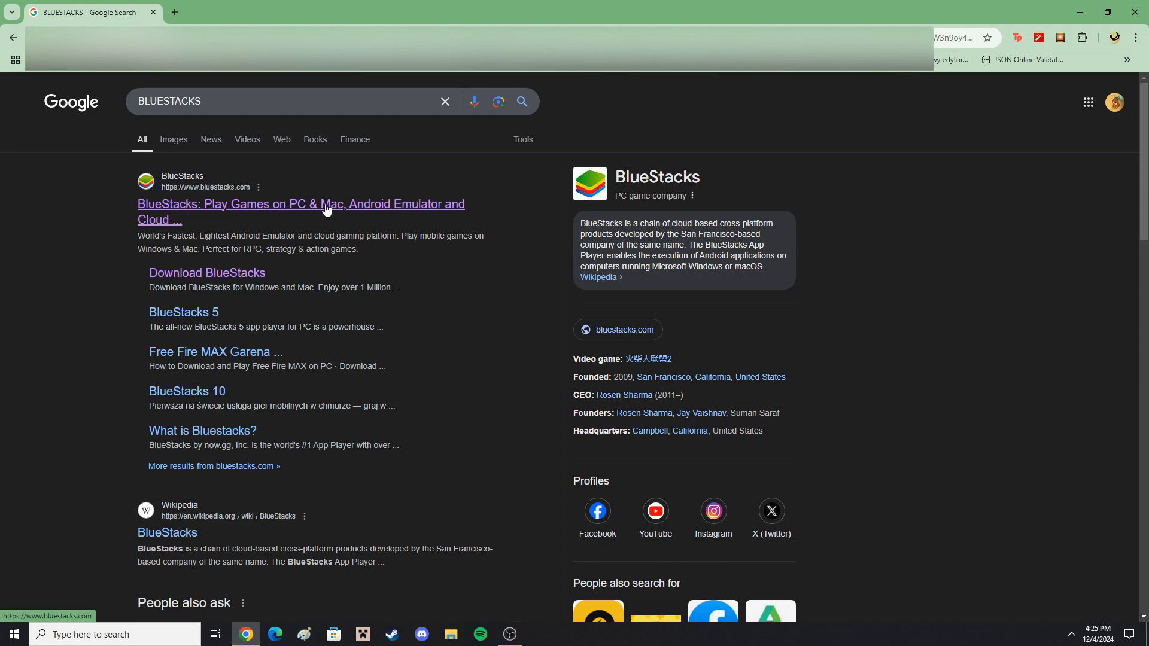
Download the BlueStacks 5 Nougat 64-bit installer from bluestacks.com and start the update.
left_click(300, 210)
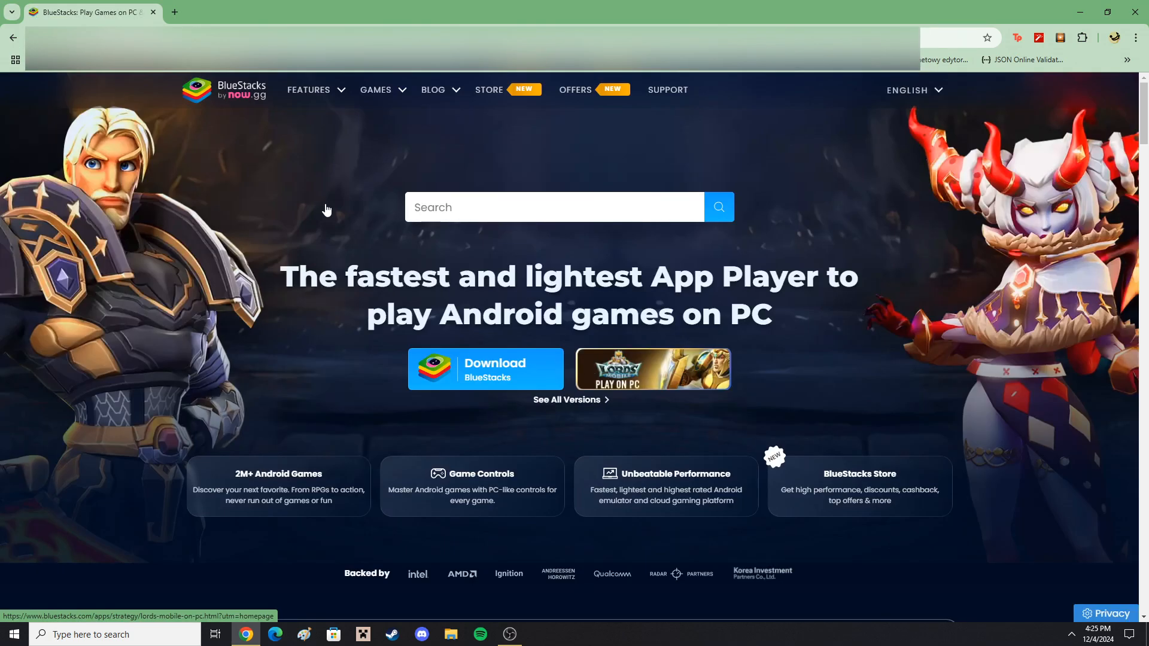
mouse_move(635, 412)
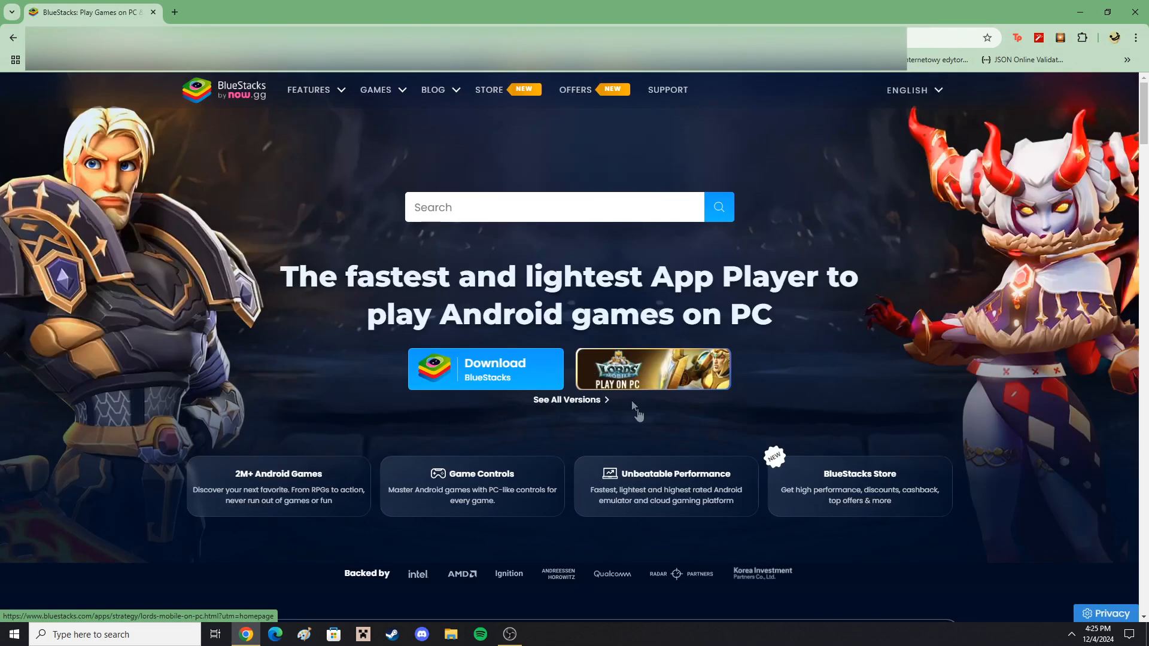
mouse_move(502, 430)
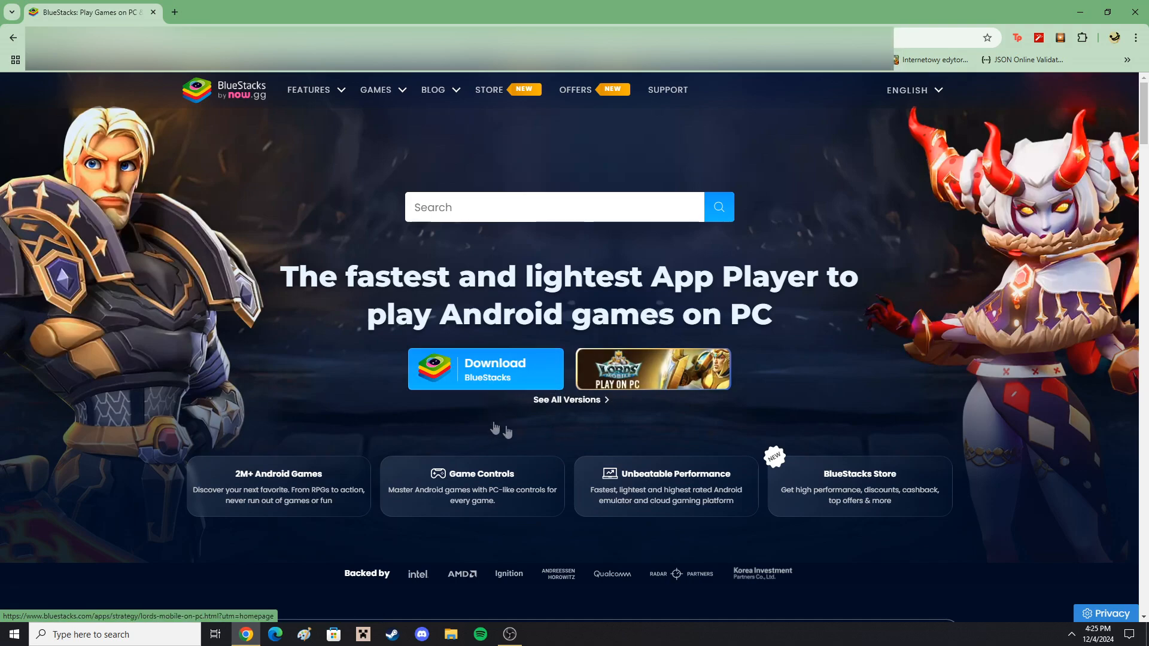
left_click(485, 369)
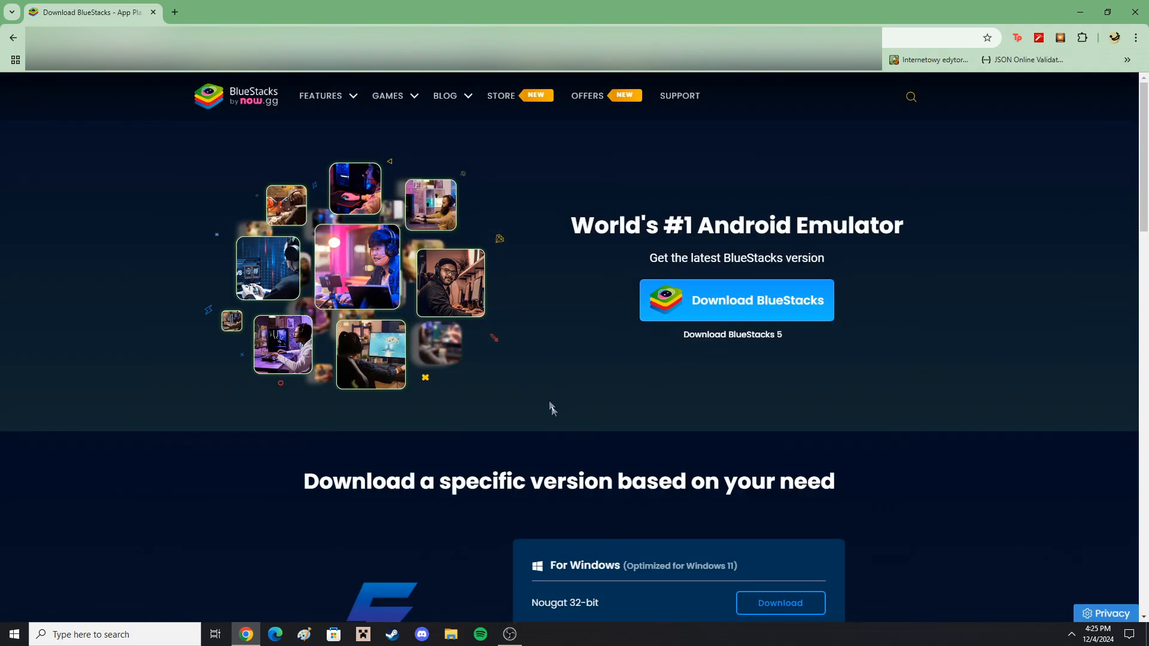
scroll("down", 3)
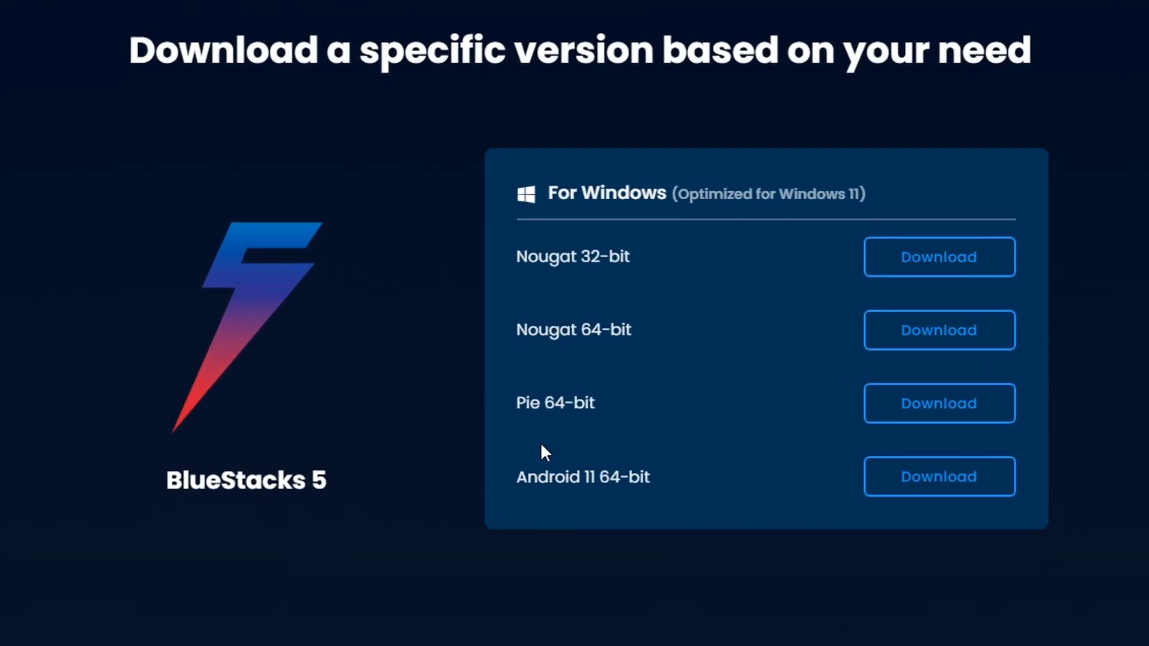
mouse_move(476, 212)
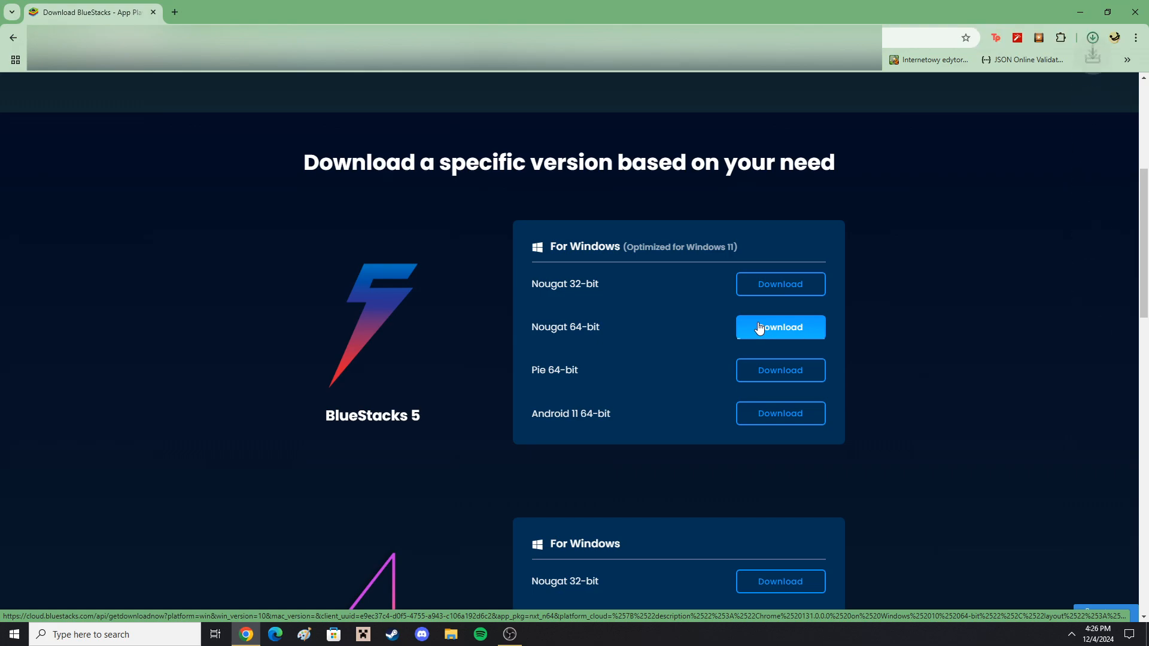
left_click(779, 326)
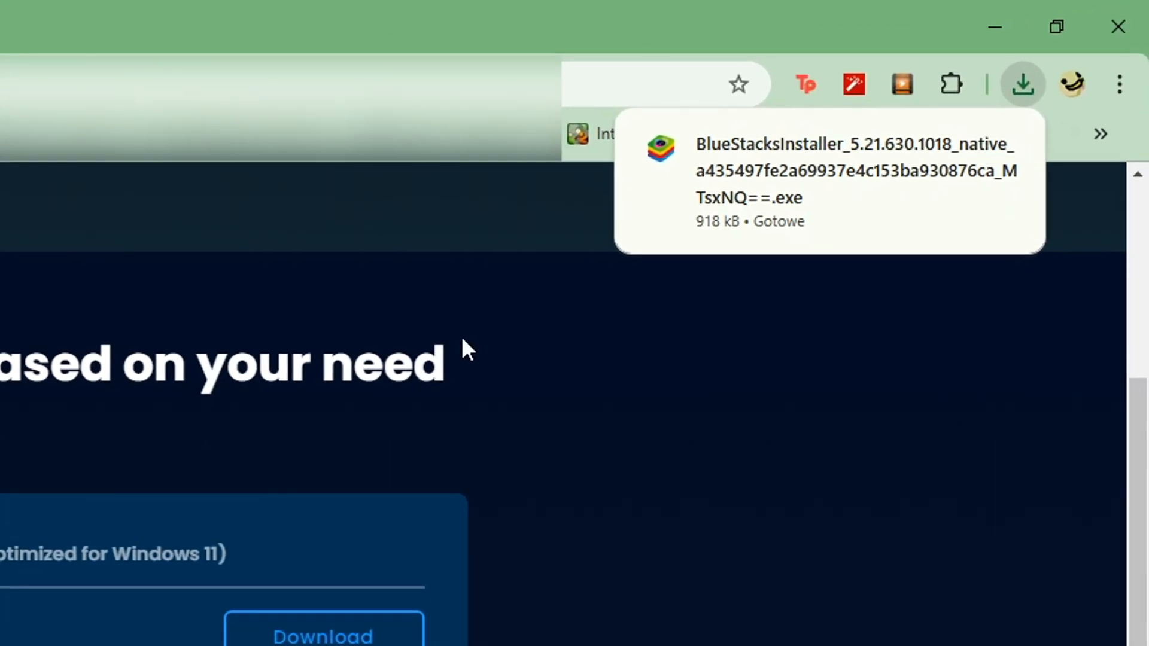
mouse_move(747, 190)
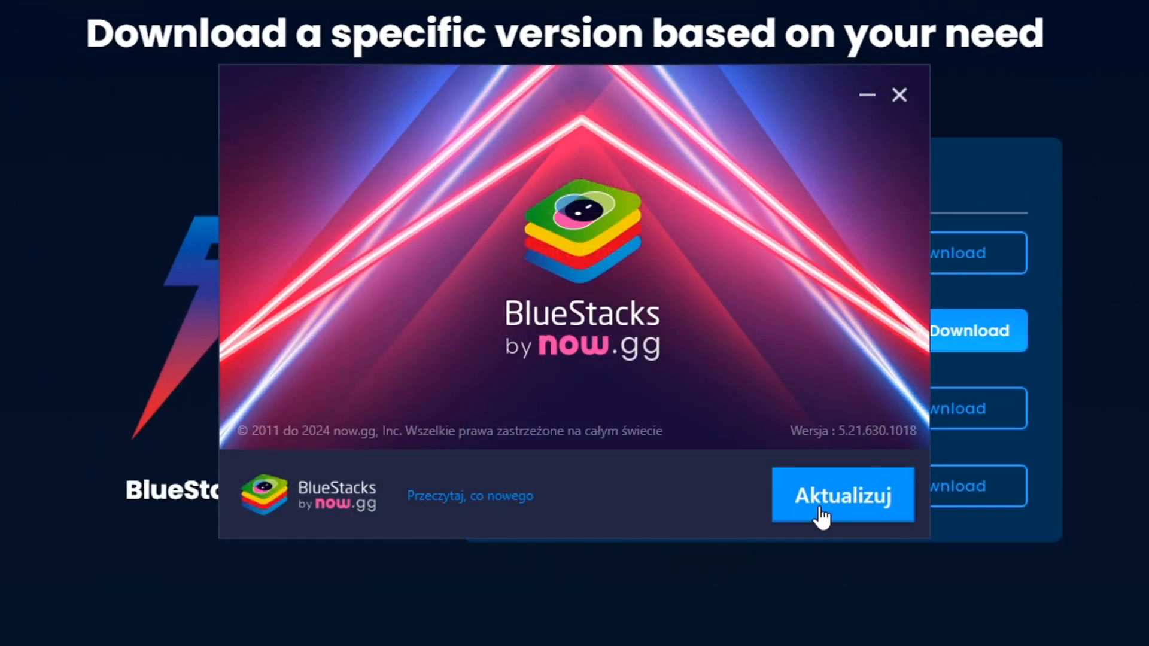
left_click(842, 495)
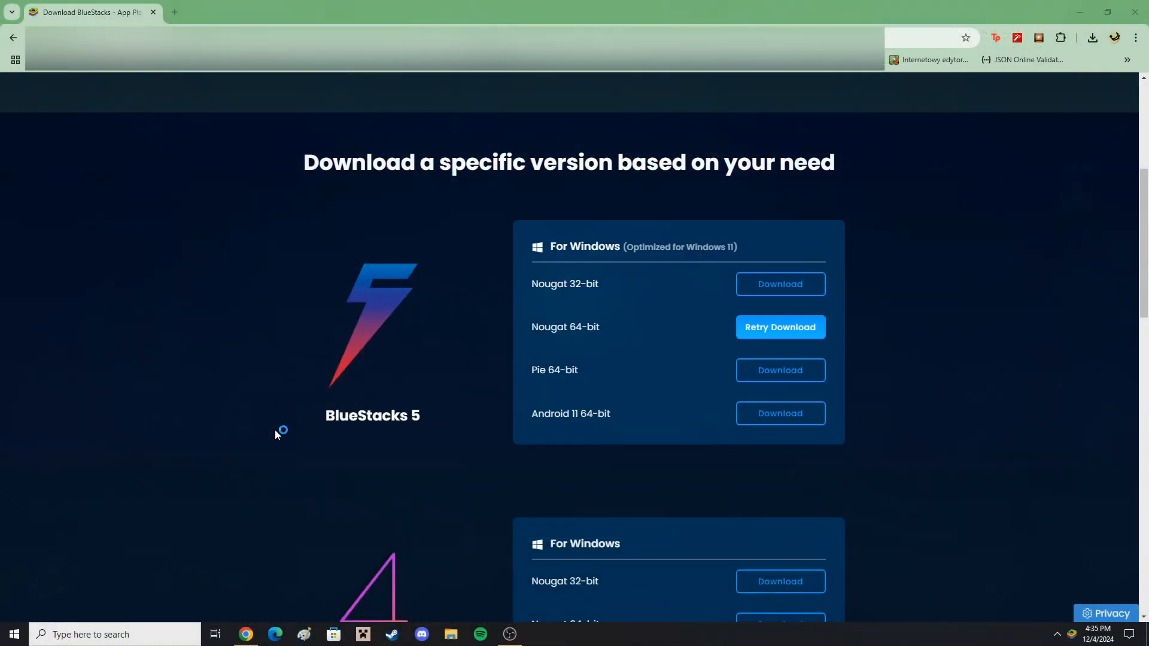
Launch BlueStacks App Player and open the Phone section of its settings.
left_click(539, 634)
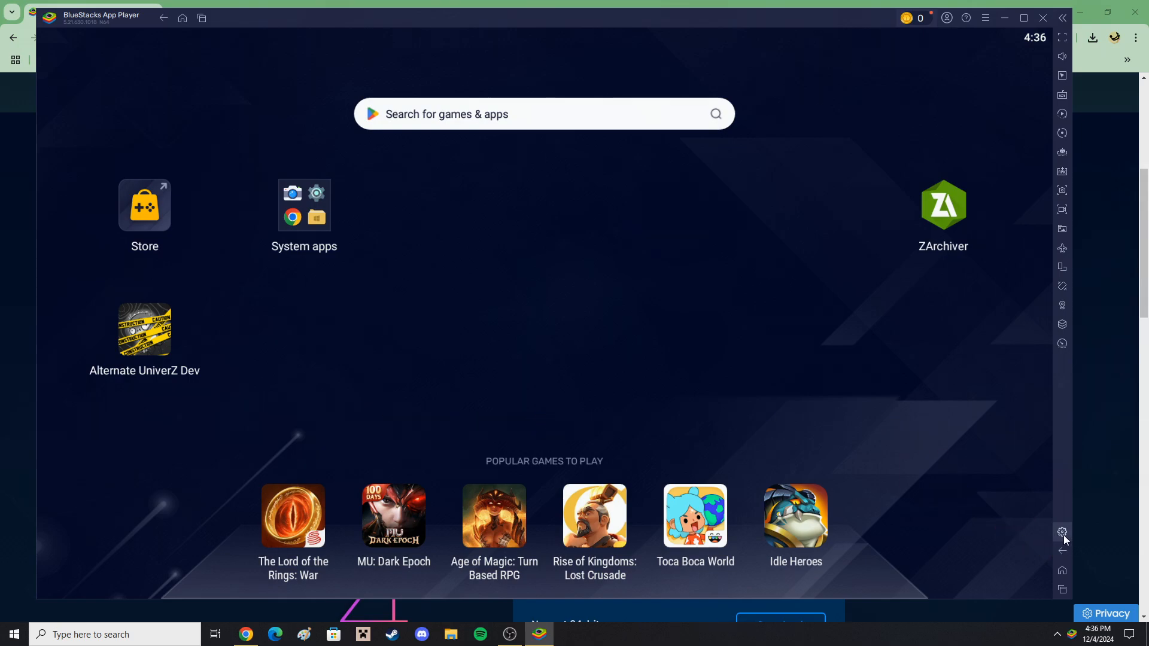
left_click(1061, 532)
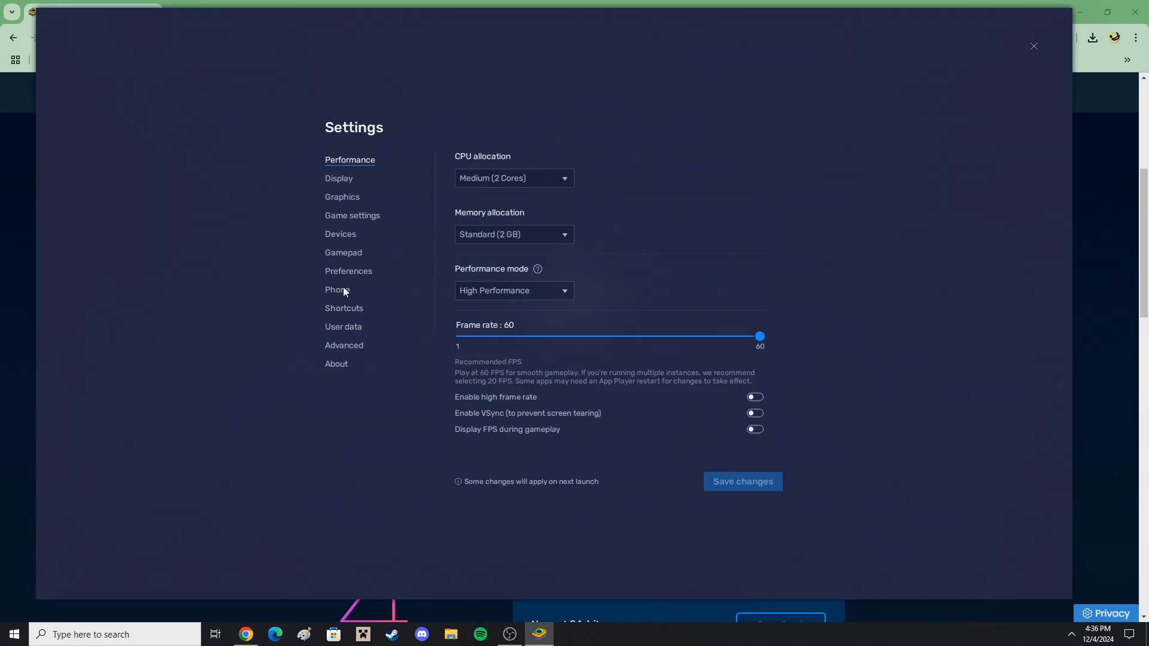
left_click(349, 271)
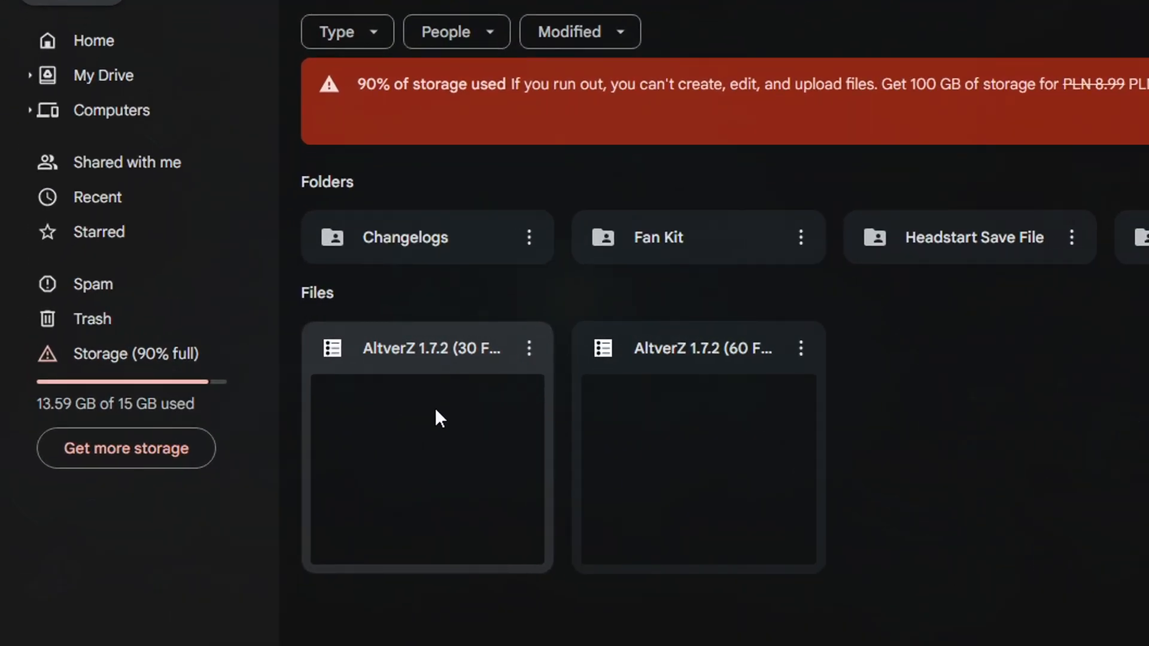
Download AltverZ 1.7.2 (60 FPS).apk from Drive, bypassing the virus-scan warning.
left_click(697, 445)
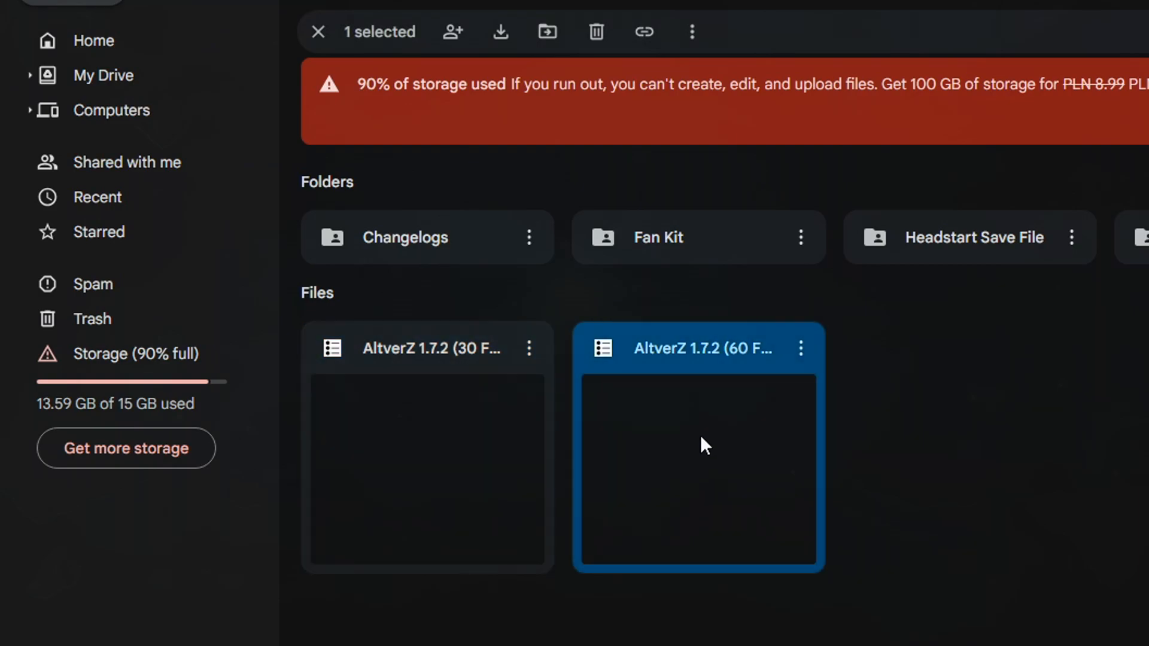
right_click(699, 444)
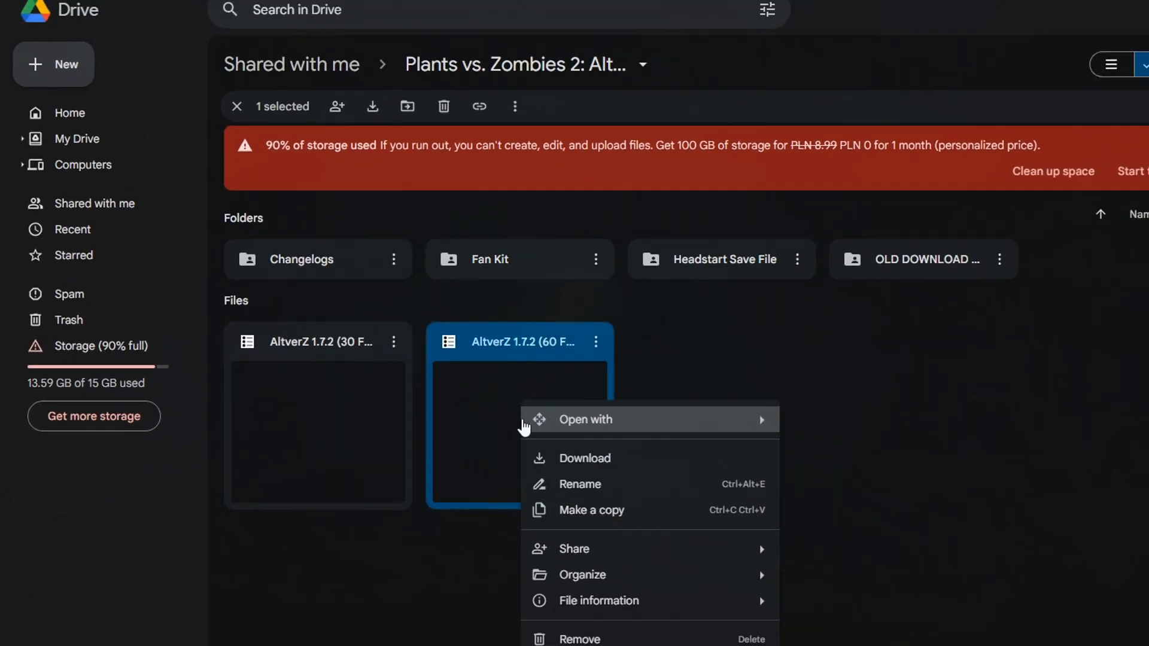
left_click(585, 457)
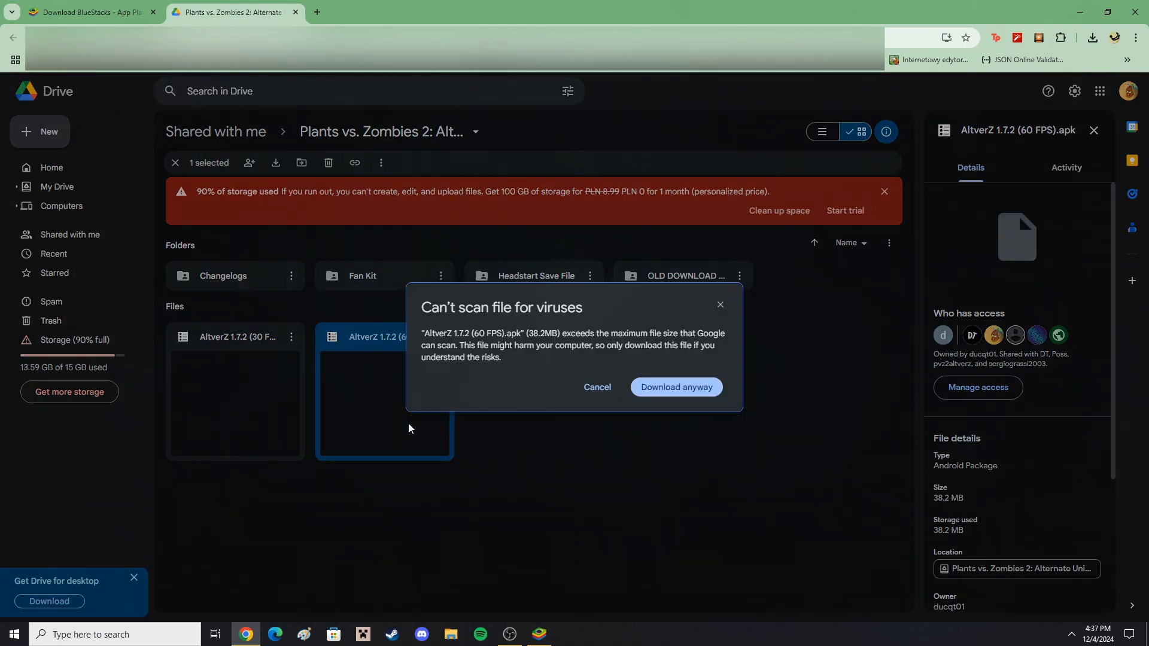
mouse_move(736, 399)
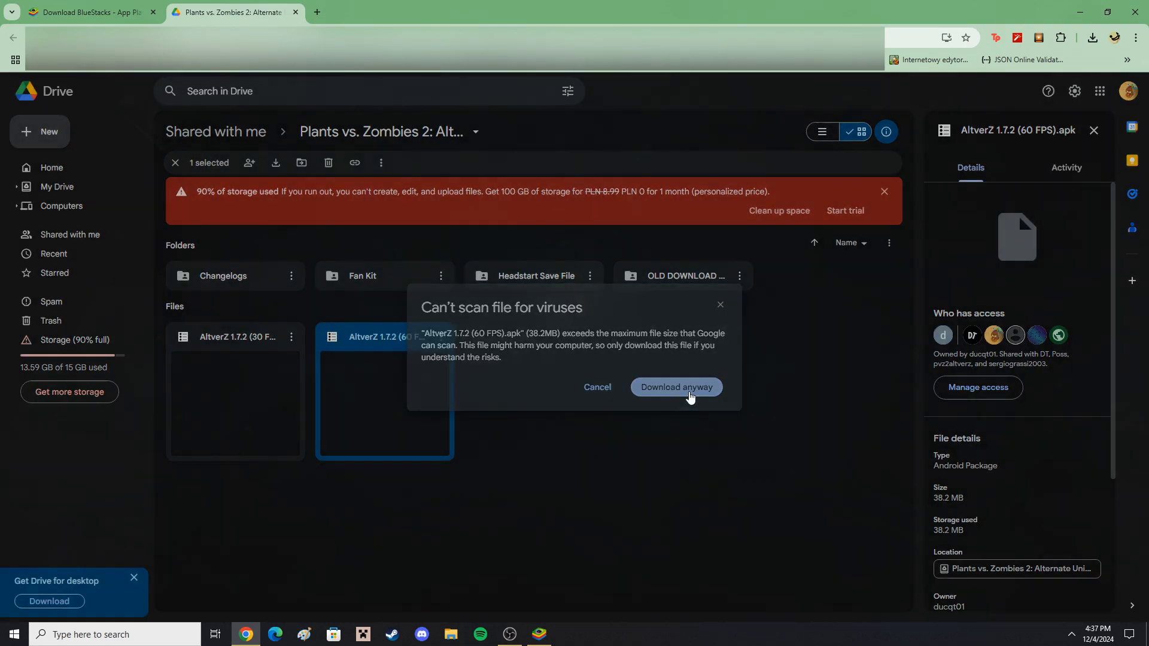
left_click(675, 387)
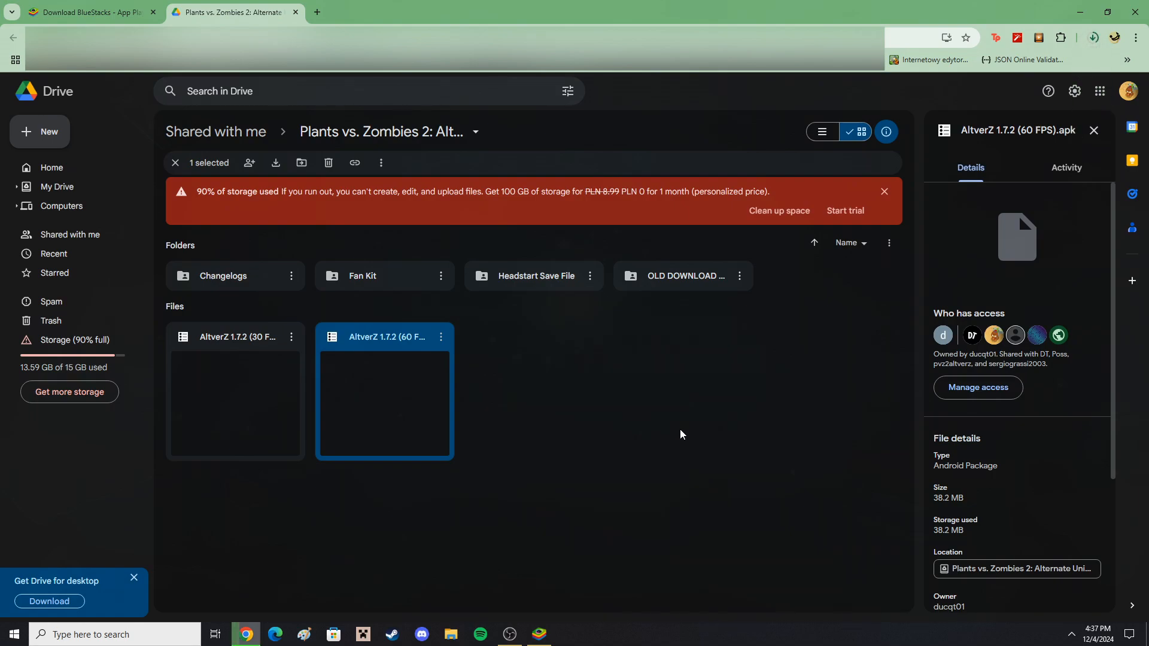
left_click(275, 163)
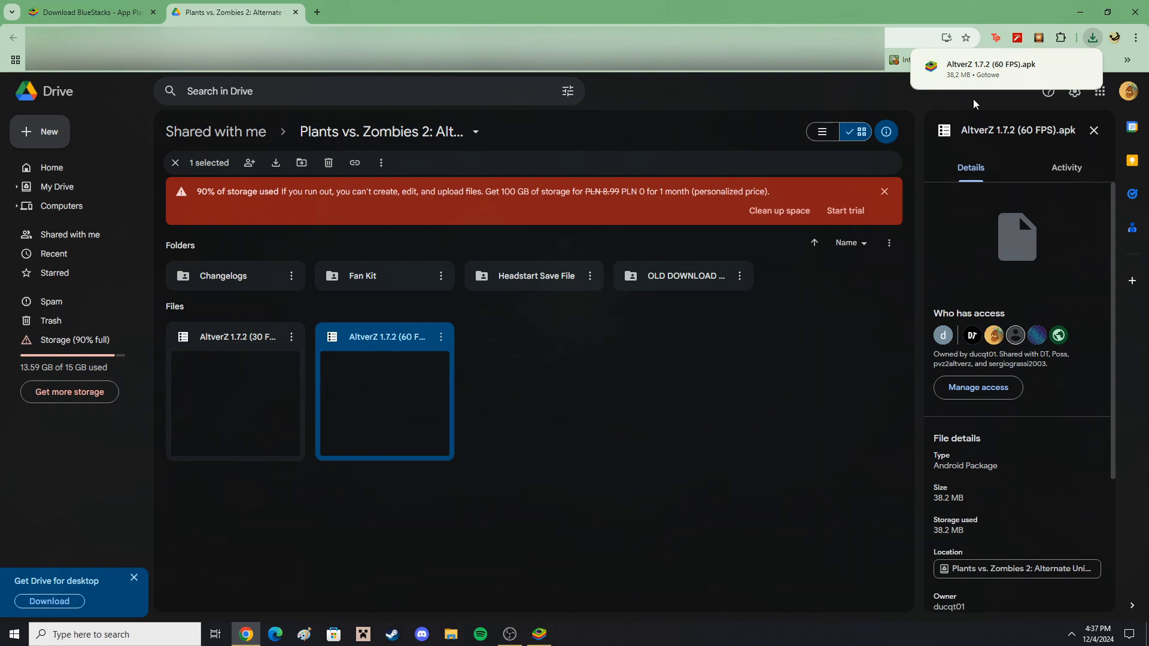
mouse_move(539, 634)
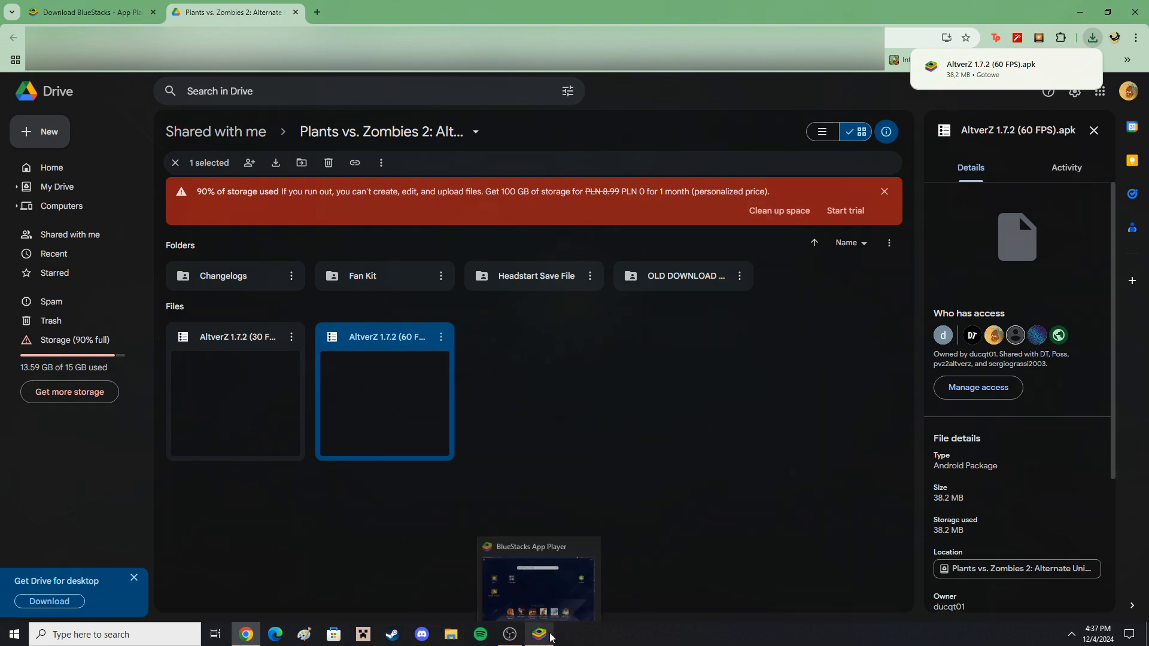
Install the AltverZ APK via Install APK, launch Alternate UniverZ and accept its welcome notice.
left_click(537, 578)
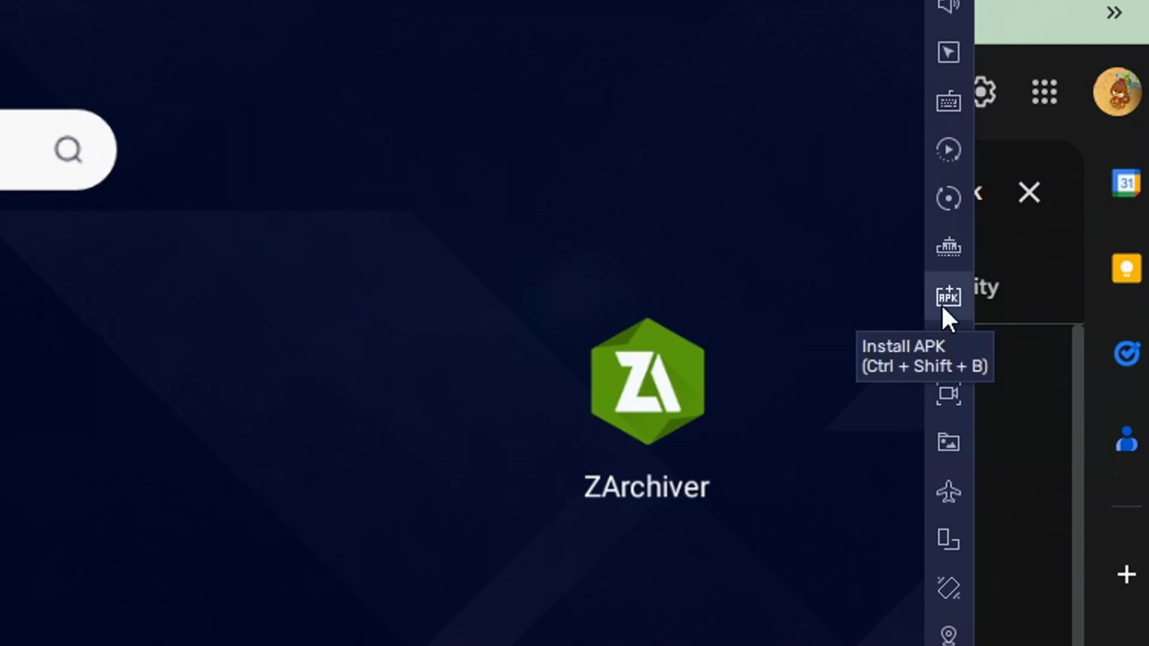
left_click(947, 298)
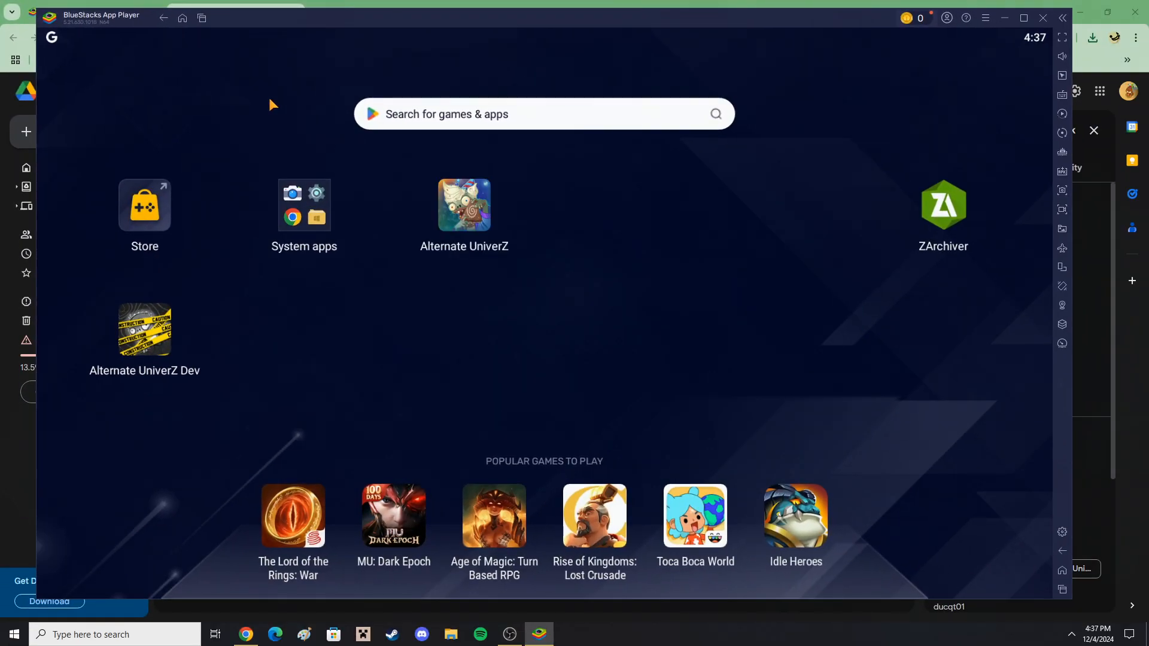
mouse_move(557, 378)
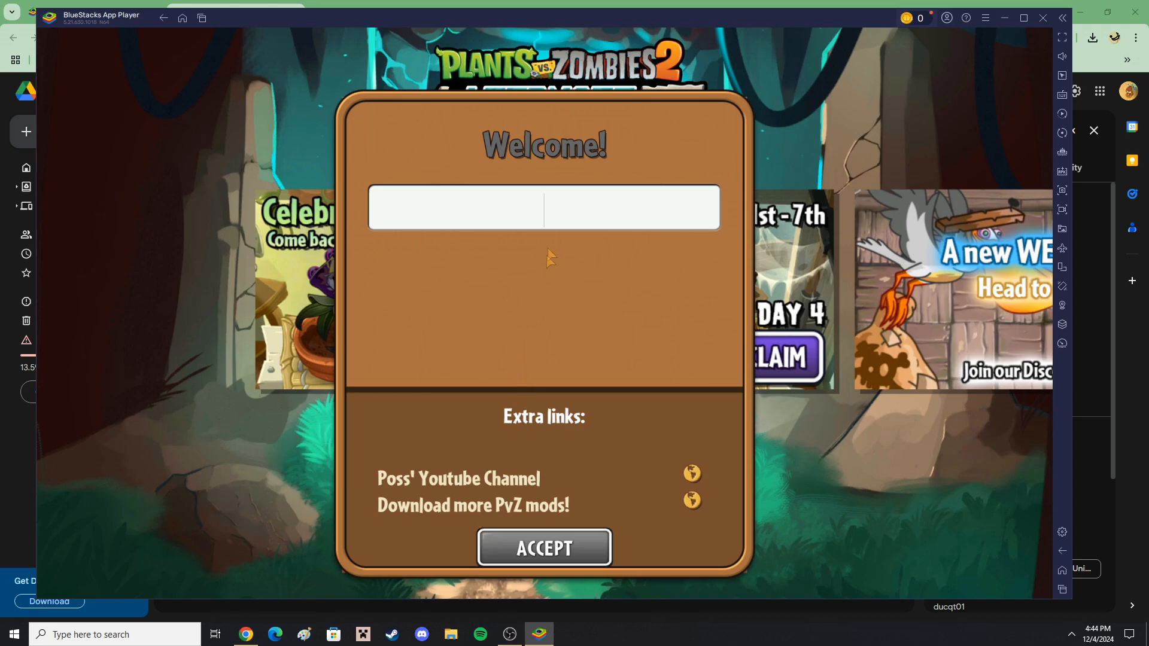
left_click(544, 548)
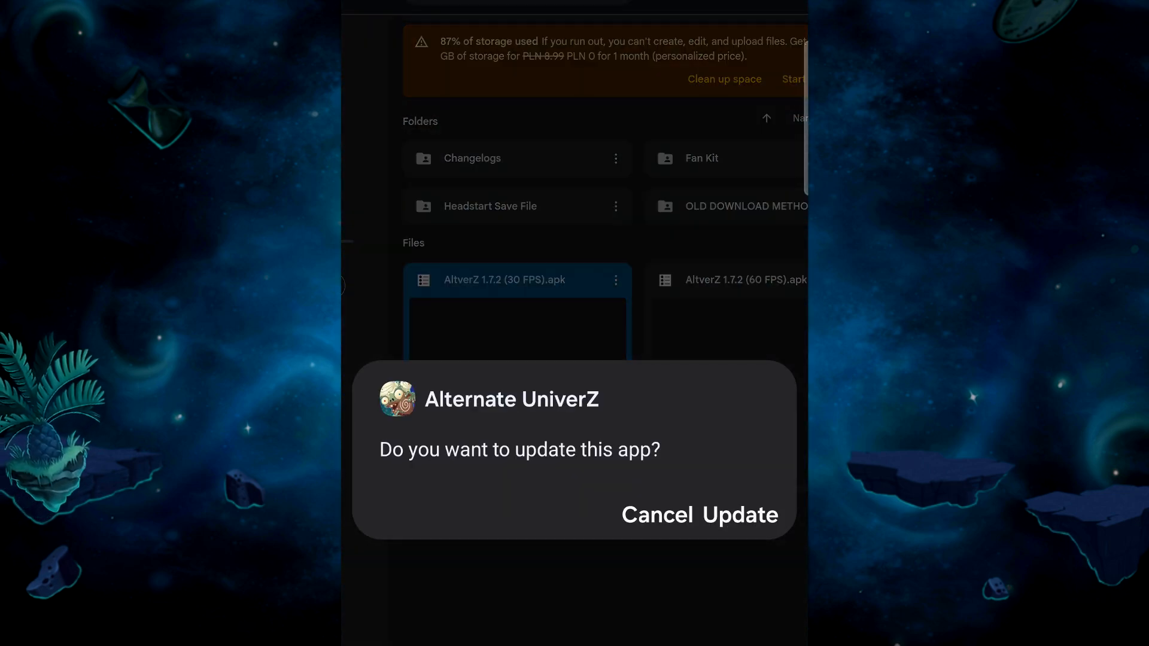
Confirm the Alternate UniverZ update and finish once the app is installed.
left_click(754, 514)
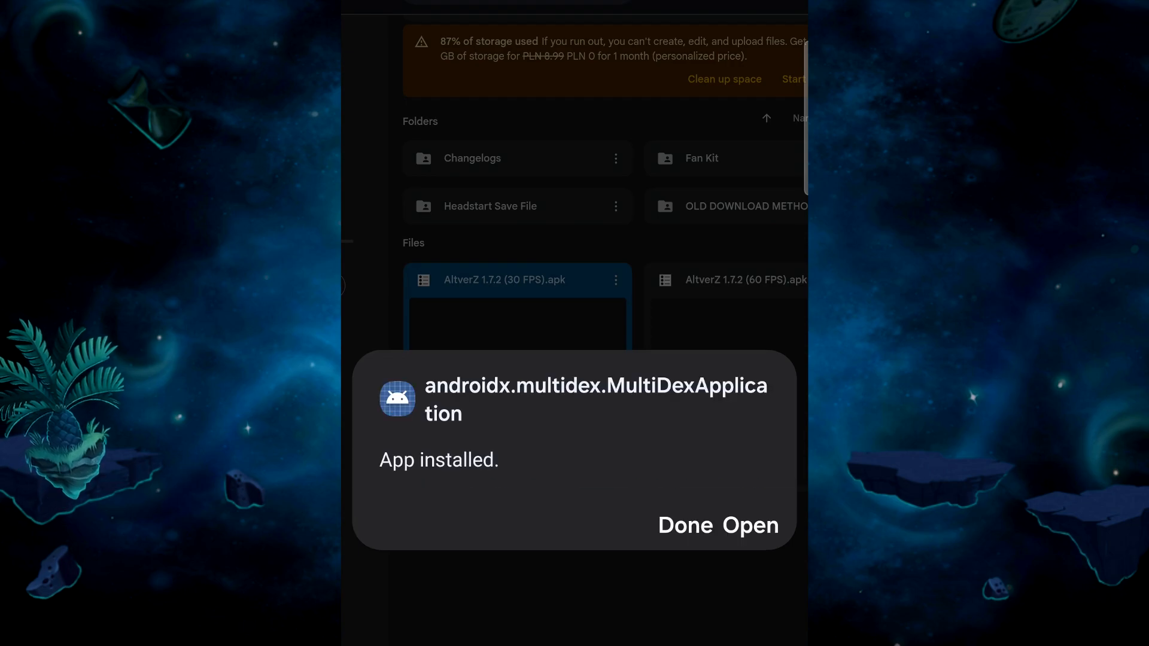
left_click(753, 524)
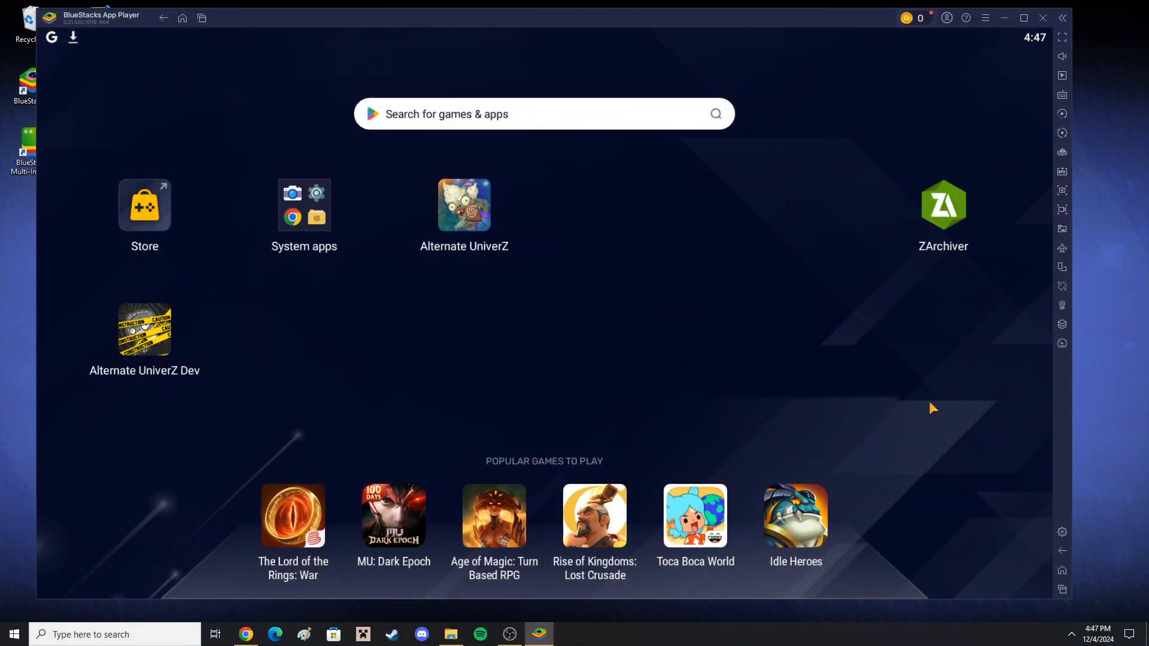
Open com.ea.game.pvz2_auz/files in ZArchiver and select activequests and pp.dat.
left_click(943, 205)
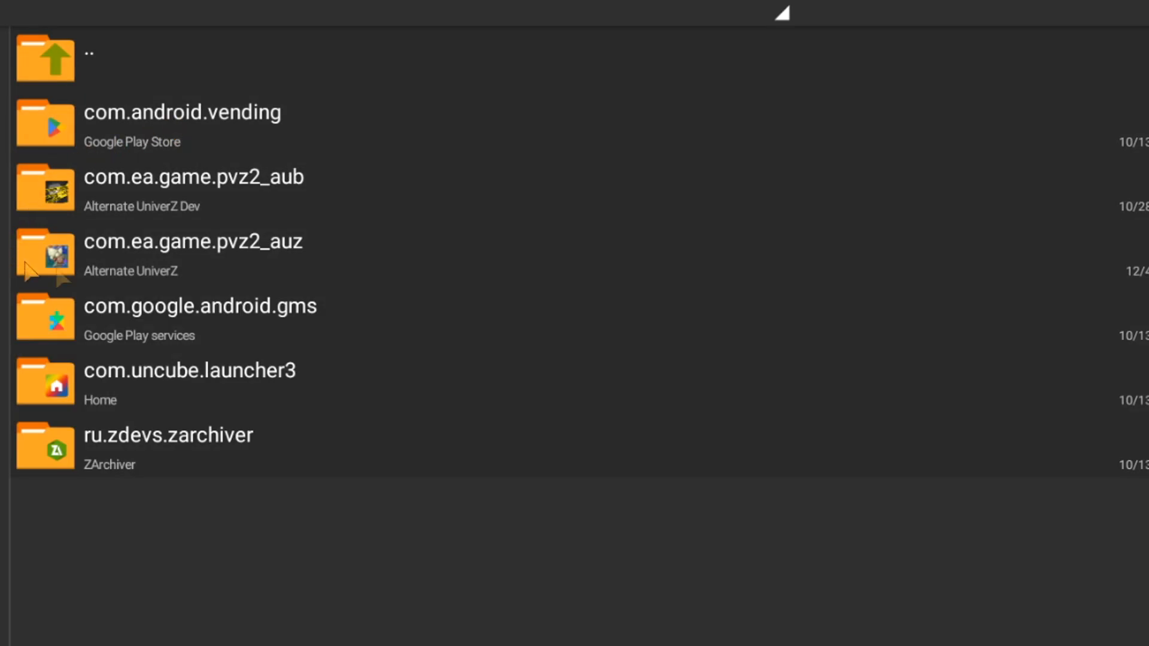
mouse_move(103, 274)
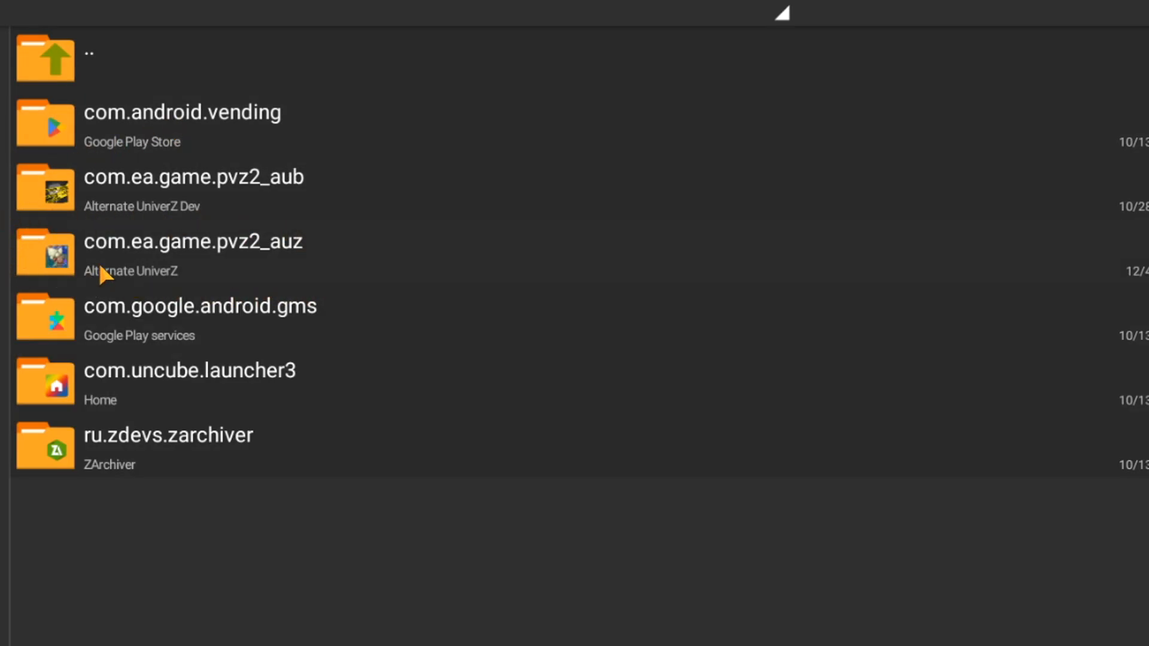
left_click(193, 252)
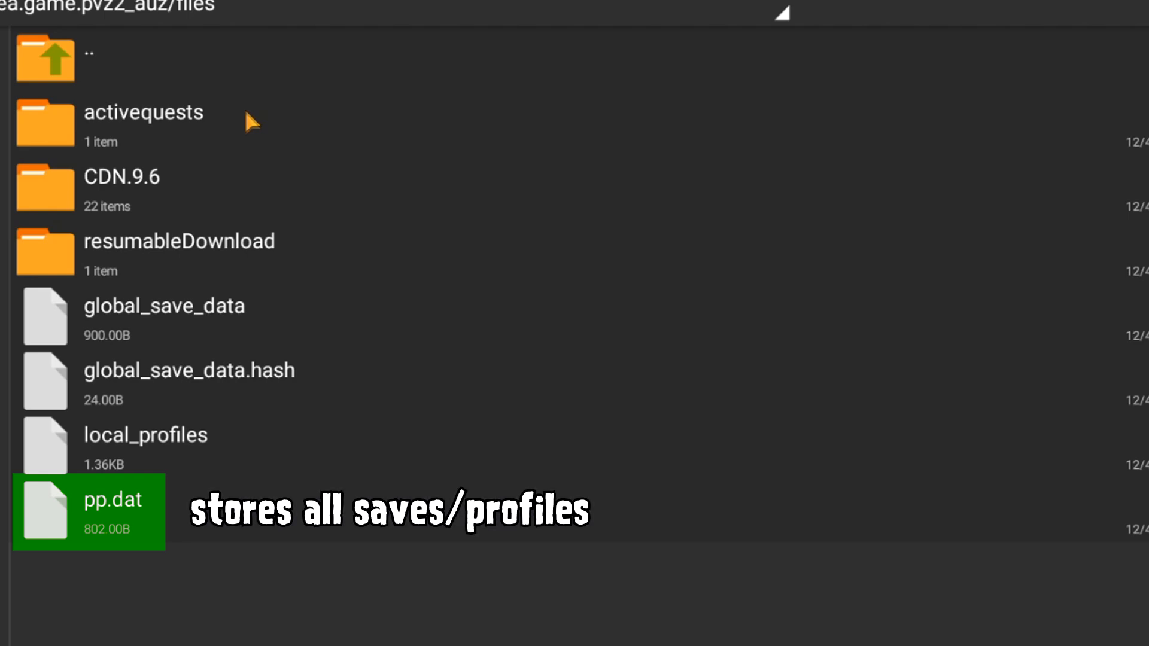
left_click(110, 123)
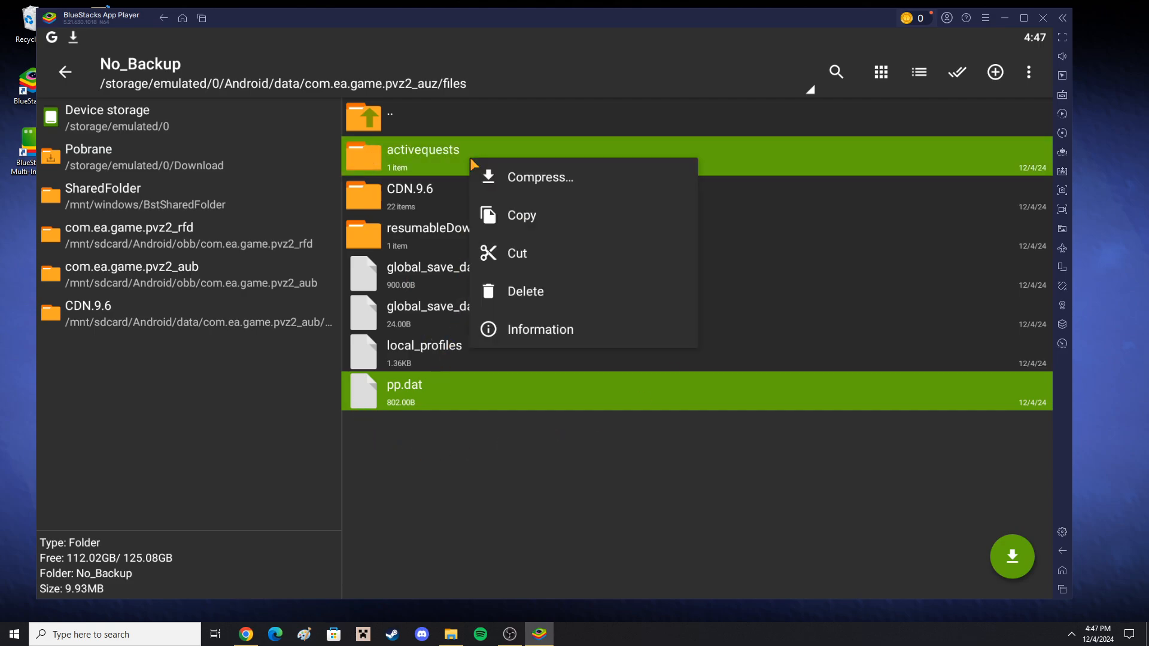
Copy activequests and pp.dat and paste them into the Download folder.
left_click(521, 215)
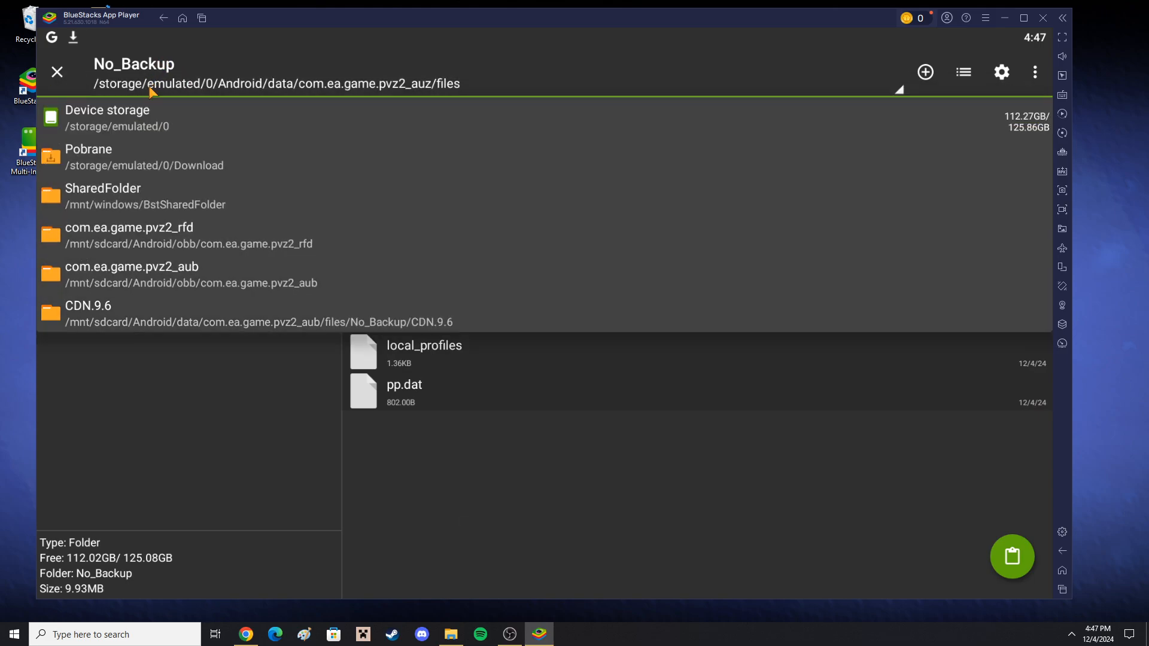
left_click(88, 156)
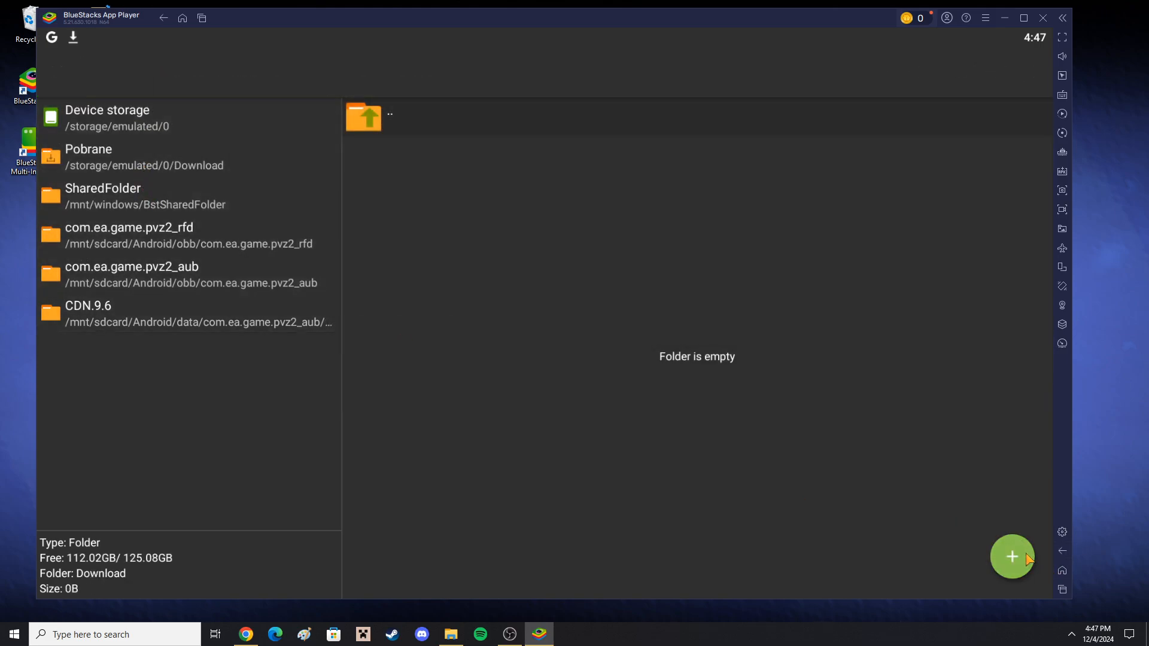
left_click(145, 157)
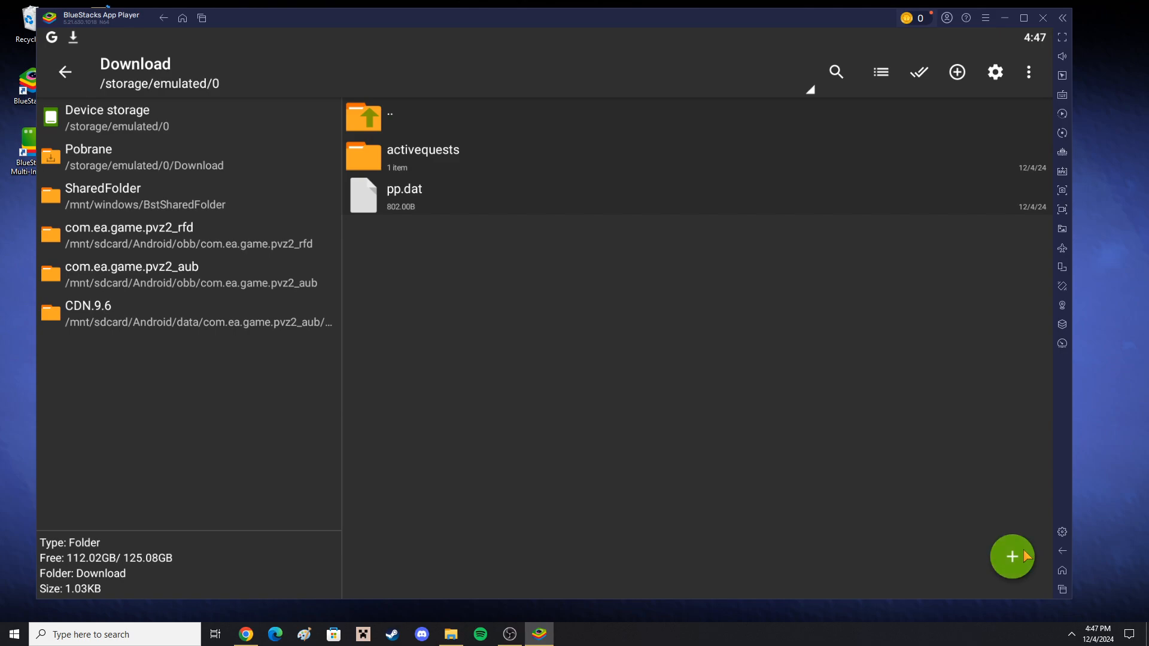
left_click(136, 196)
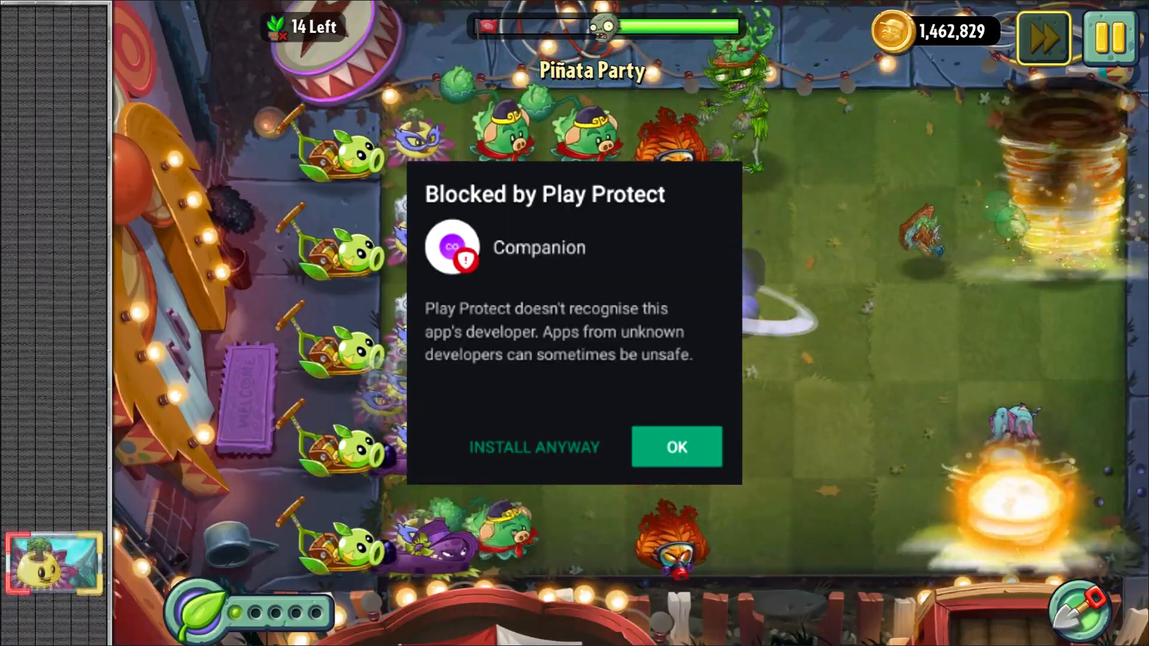
Dismiss the 'Blocked by Play Protect' dialog to resume the Piñata Party level.
left_click(675, 446)
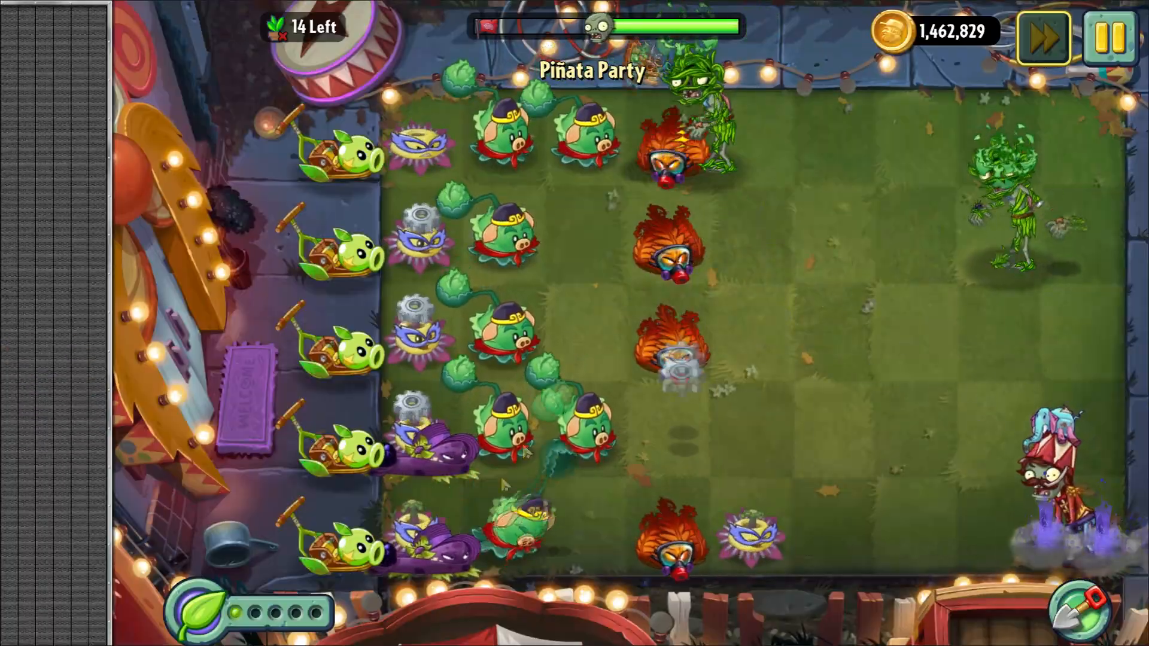